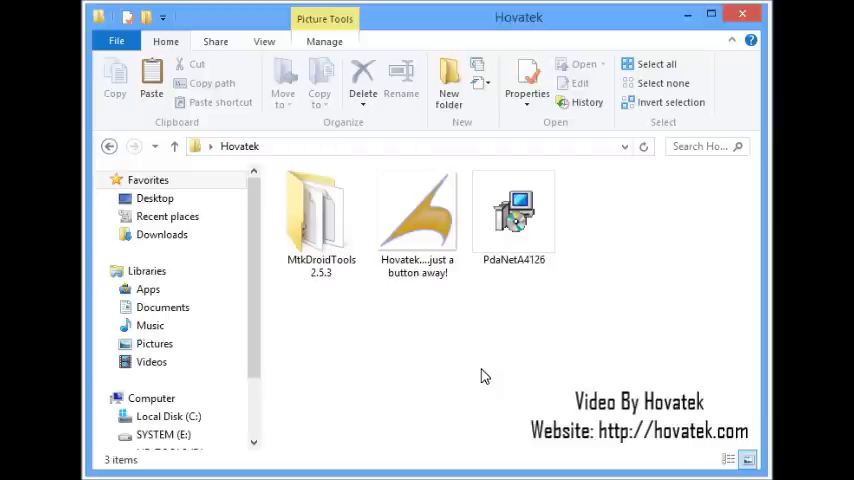
mouse_move(530, 293)
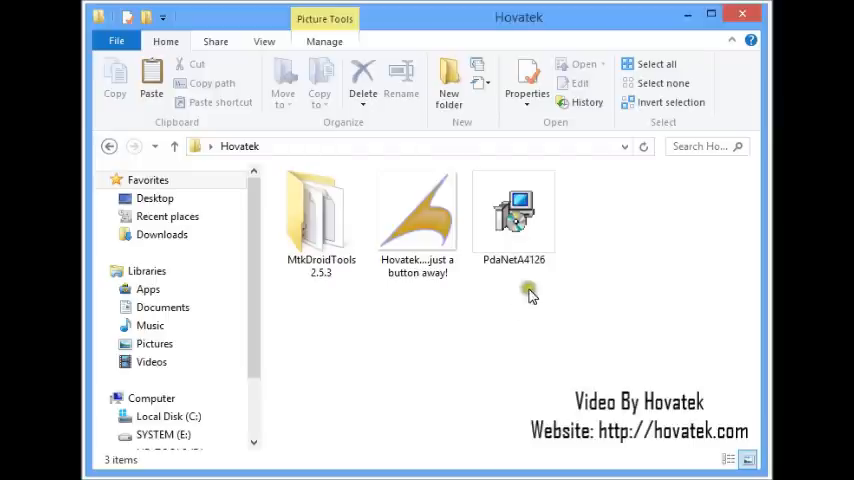
Launch the PdaNetA4126 installer, accept the license agreement, and advance past the requirements screen.
double_click(513, 210)
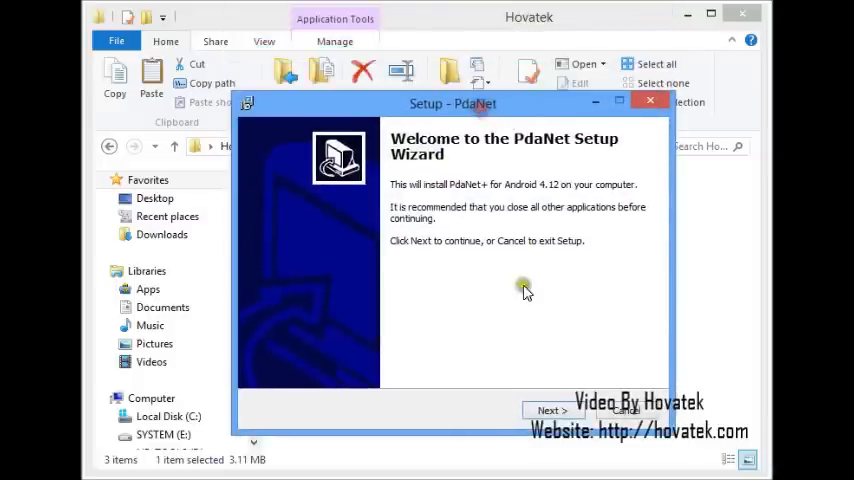
left_click(551, 410)
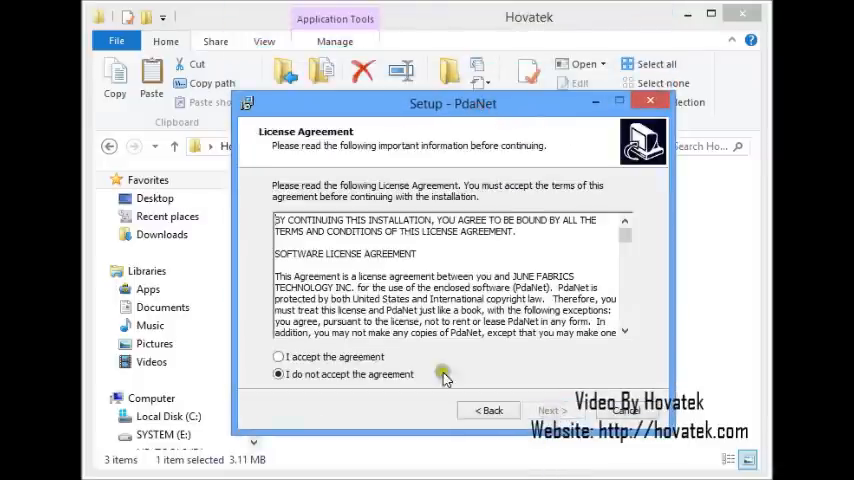
left_click(278, 356)
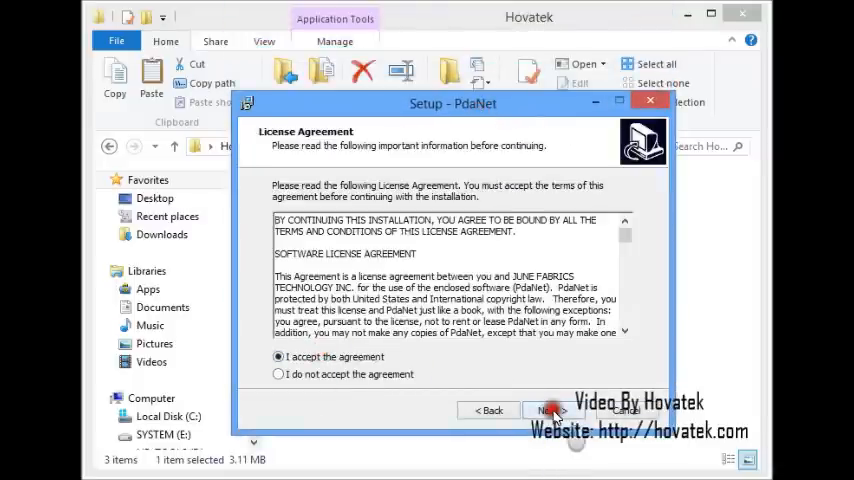
left_click(550, 410)
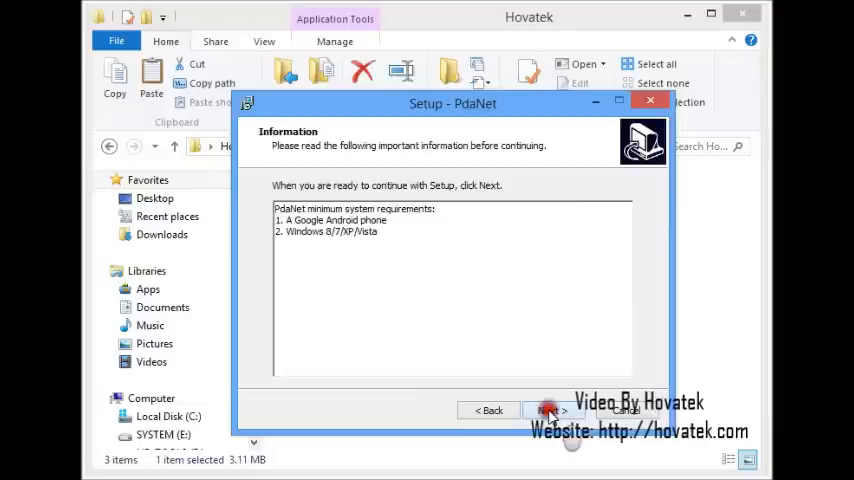
left_click(543, 409)
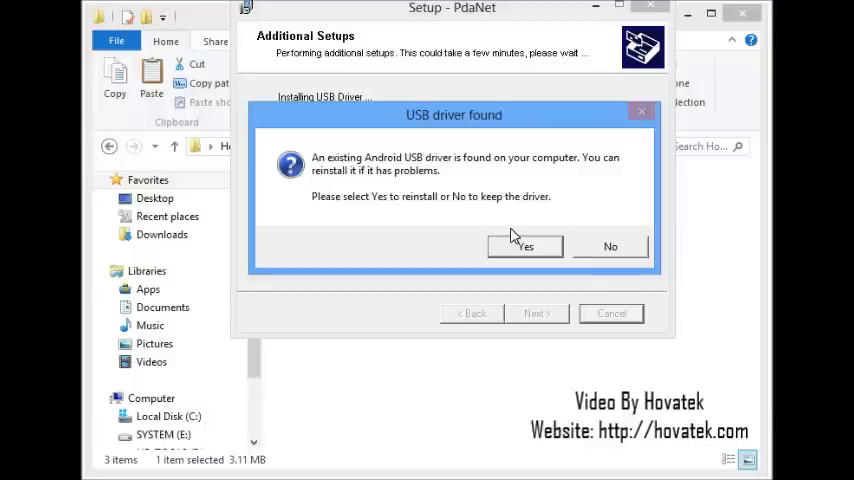
Reinstall the found USB driver and choose Others as the phone maker.
left_click(525, 246)
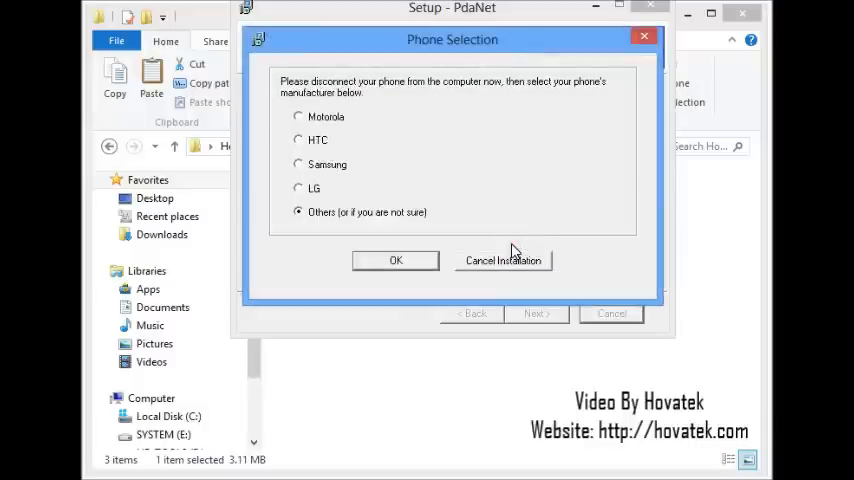
mouse_move(322, 168)
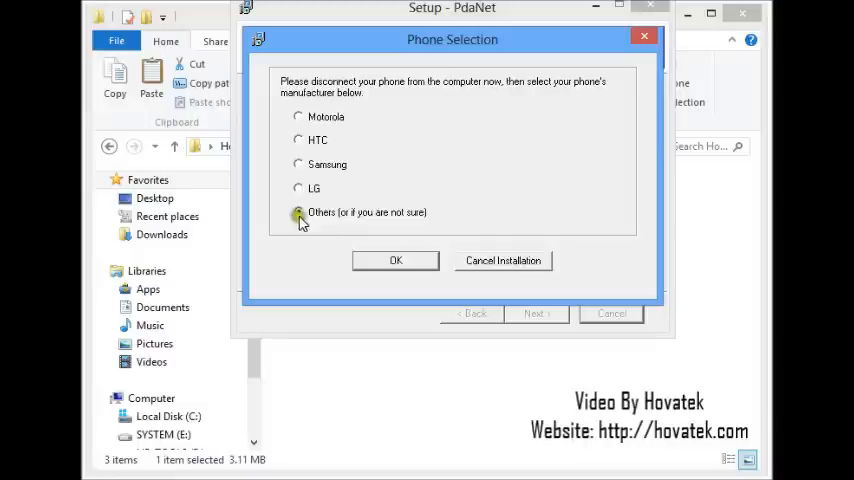
left_click(395, 260)
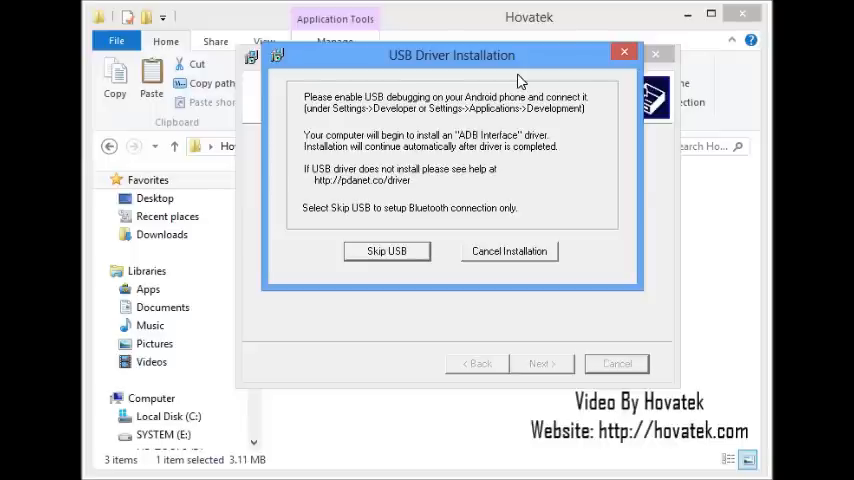
Let the driver installation complete, then finish and close PdaNet Setup.
left_click(387, 251)
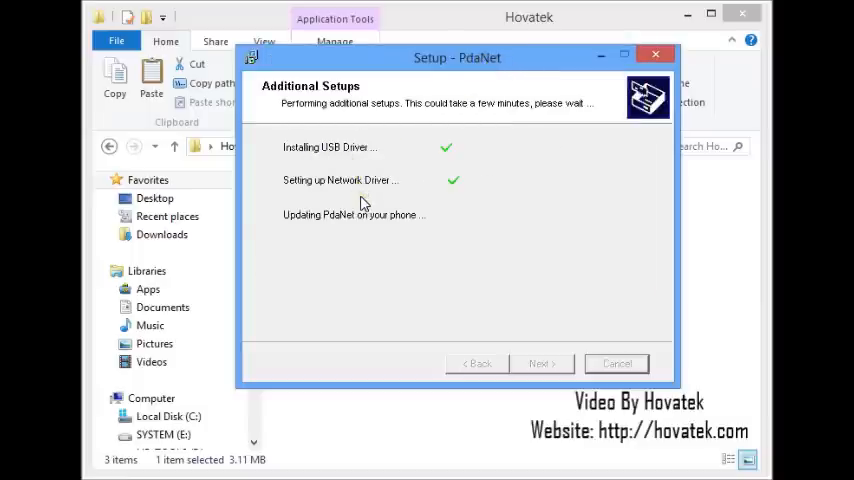
mouse_move(456, 109)
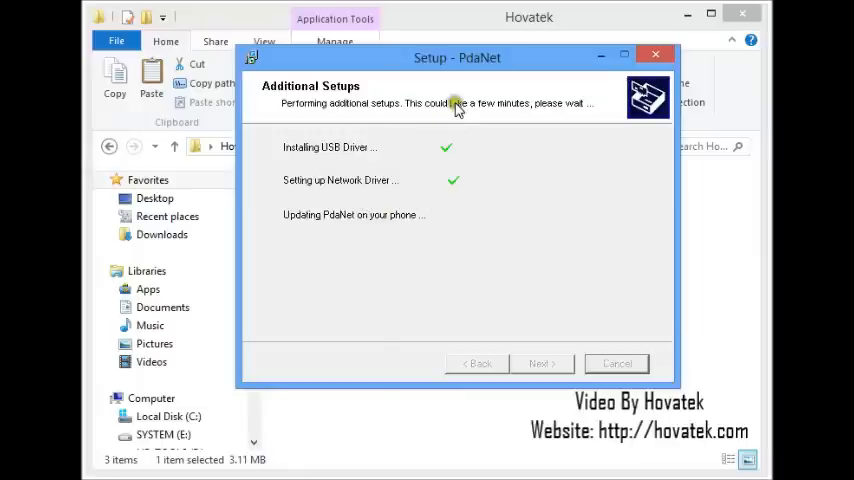
left_click_drag(457, 57, 472, 75)
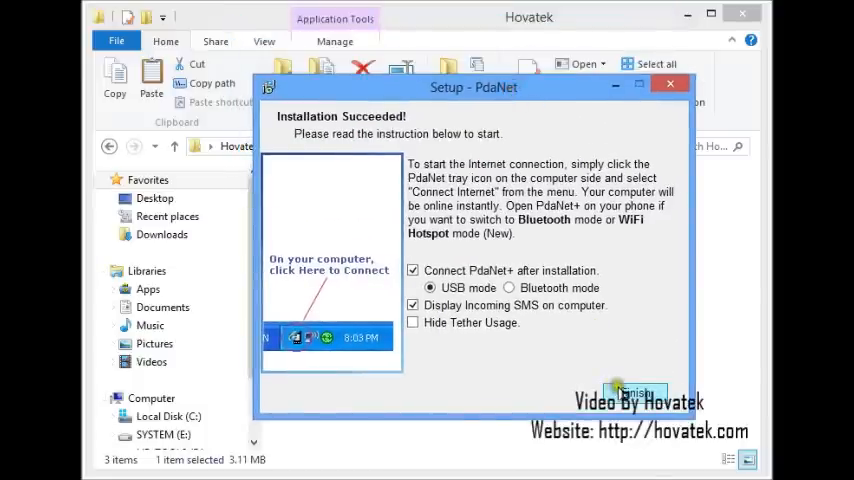
left_click(637, 391)
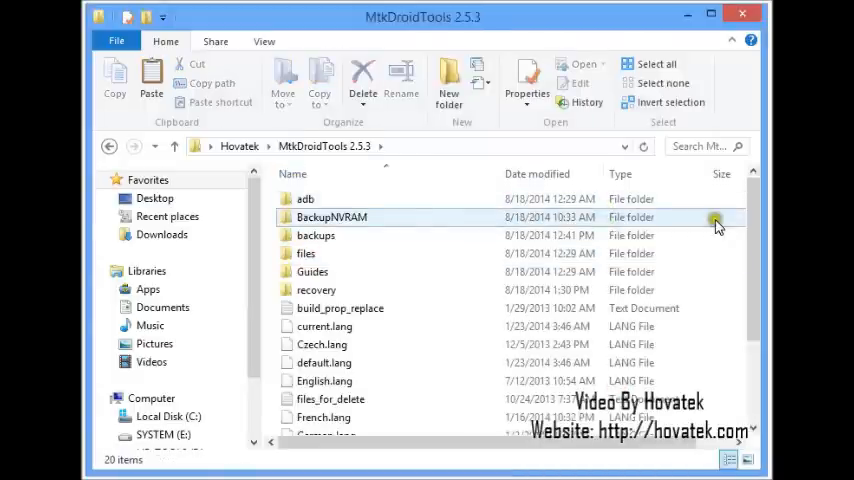
Scroll to MTKdroidTools in the MtkDroidTools 2.5.3 folder and run it as administrator.
scroll("down", 3)
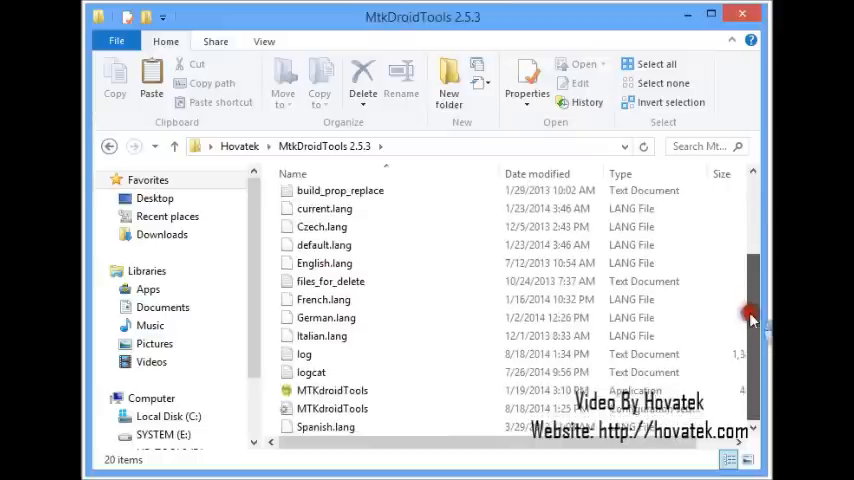
left_click(330, 389)
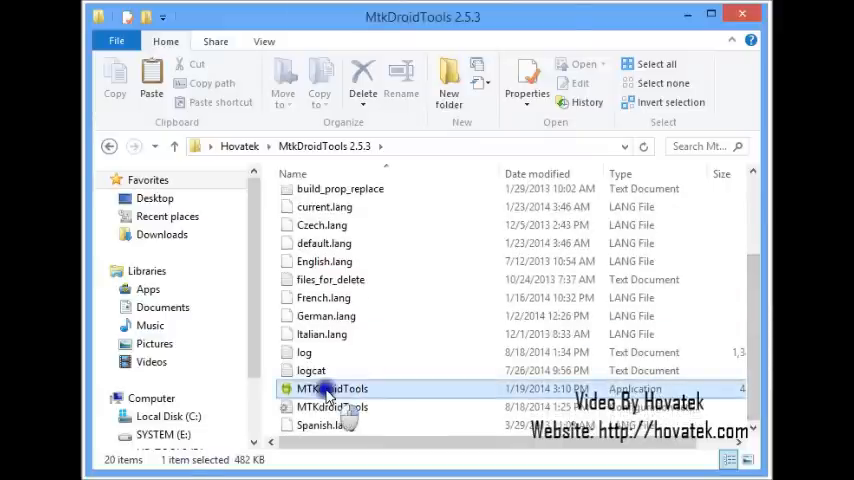
right_click(320, 388)
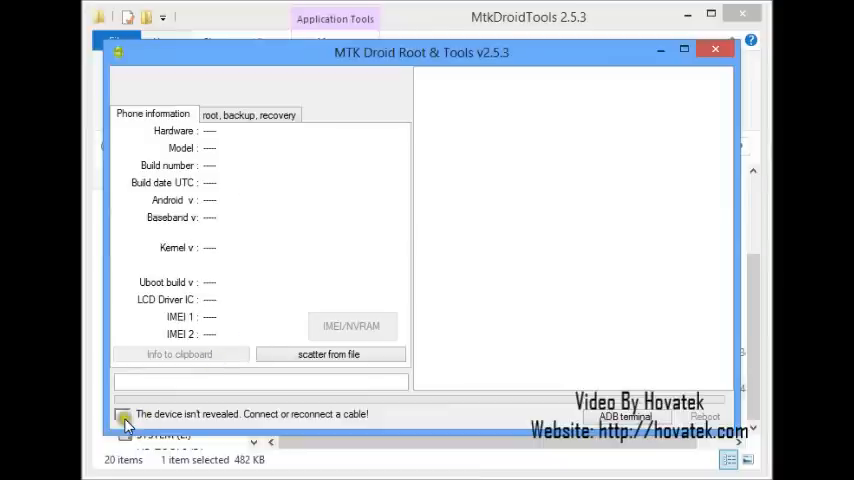
Wait for TECNO M3 to show a green root shell, then open the root, backup, recovery tab.
left_click(122, 414)
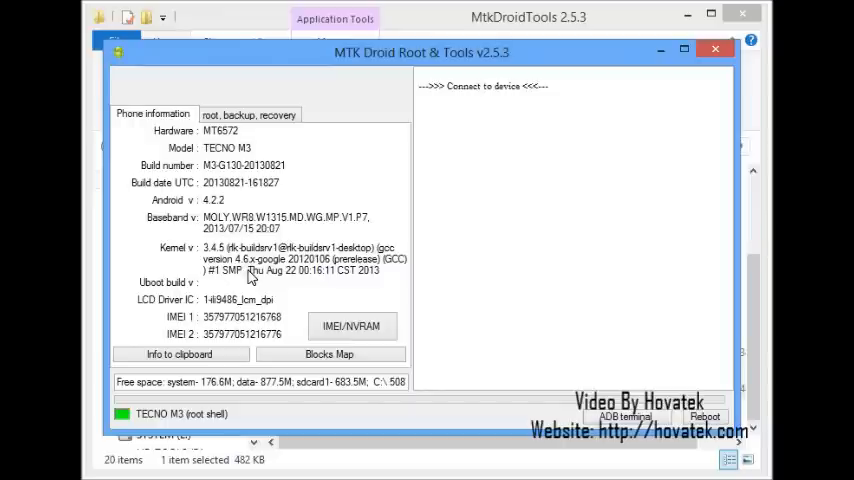
mouse_move(240, 298)
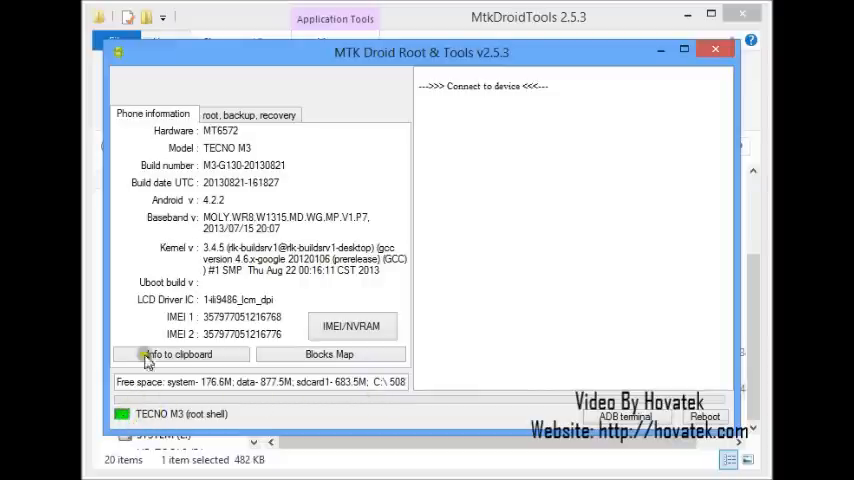
mouse_move(248, 118)
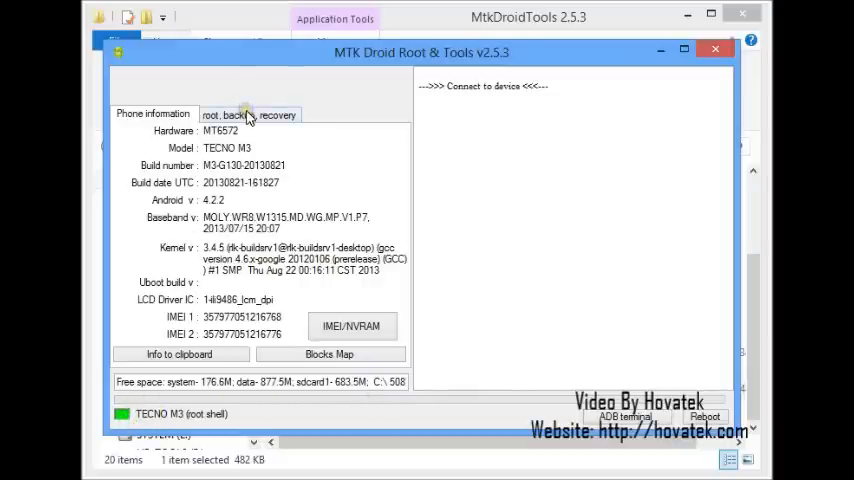
left_click(248, 114)
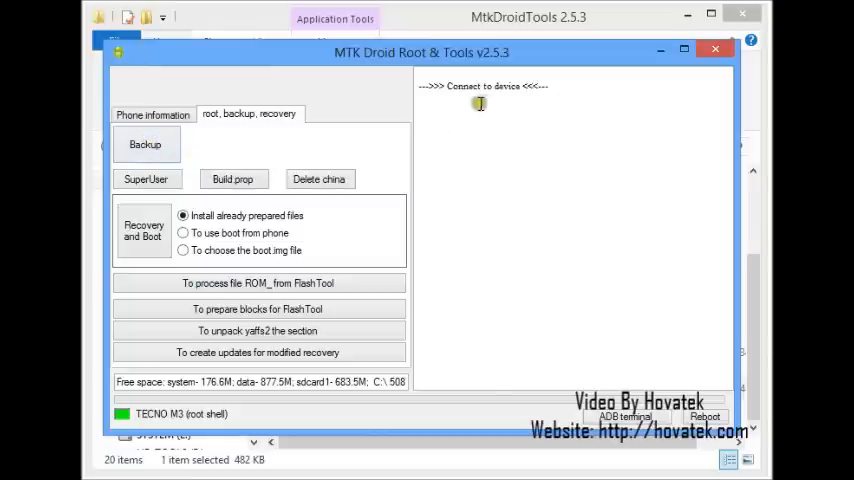
mouse_move(444, 295)
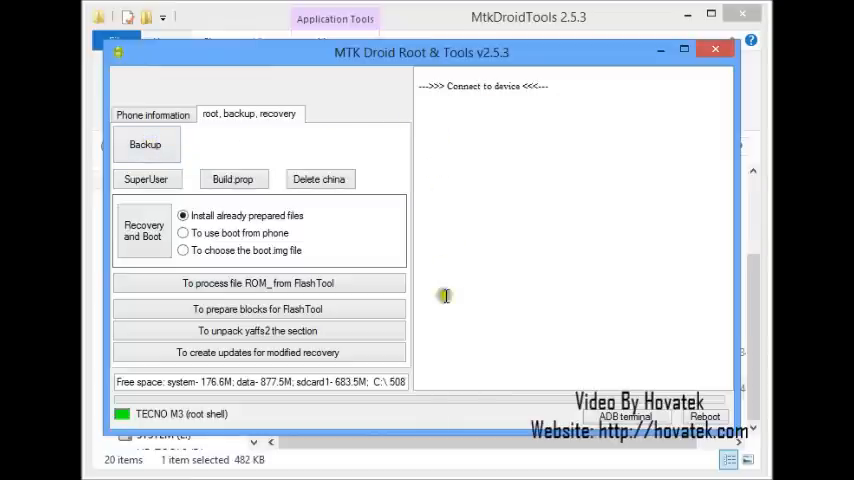
mouse_move(453, 330)
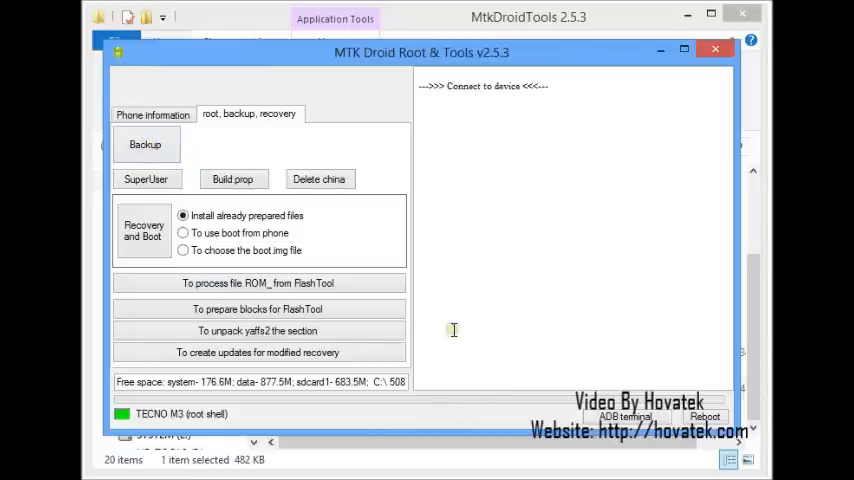
mouse_move(453, 330)
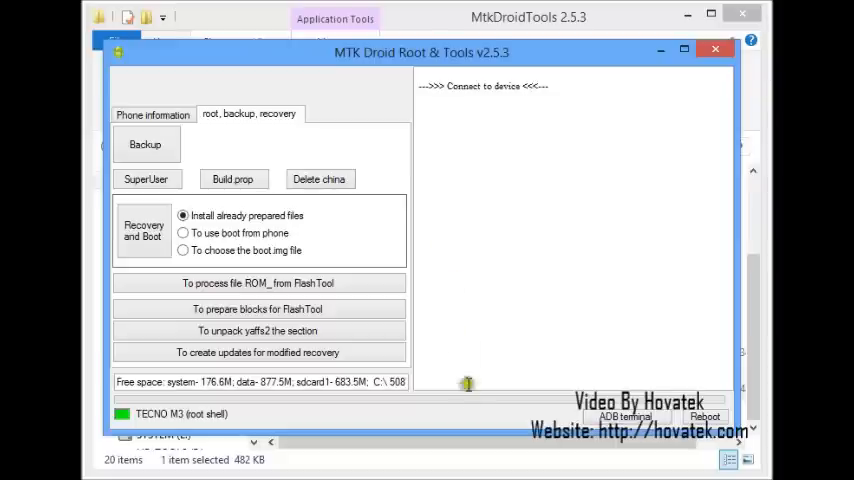
mouse_move(444, 381)
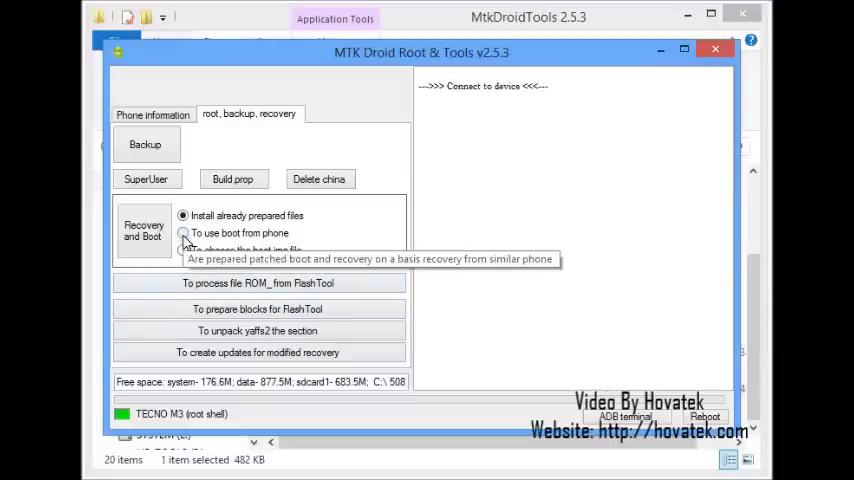
Build a recovery from the phone's boot via 'Recovery and Boot' and answer the install prompt.
left_click(184, 233)
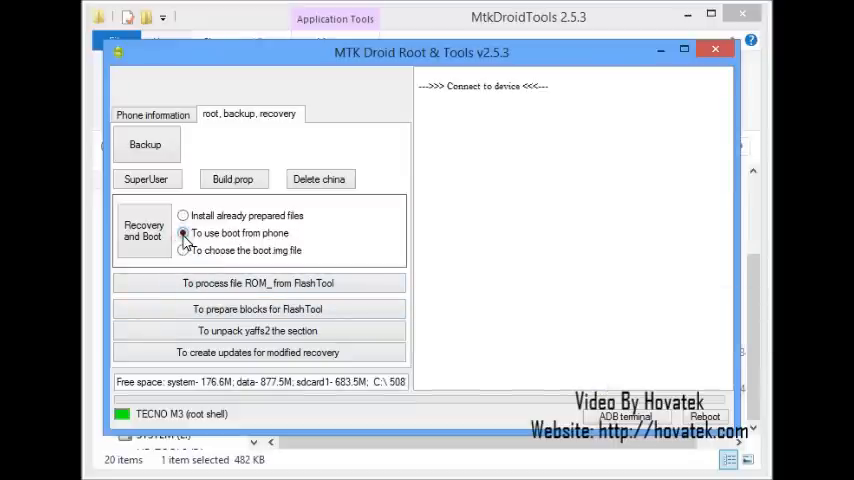
left_click(183, 232)
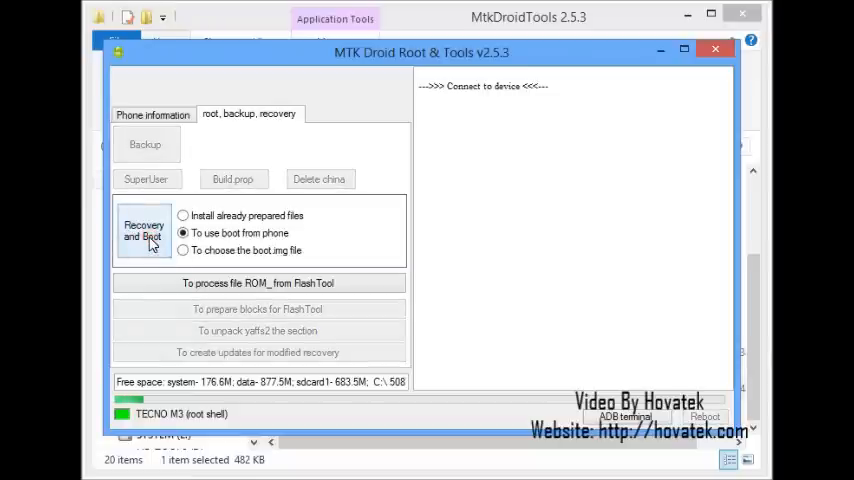
left_click(143, 231)
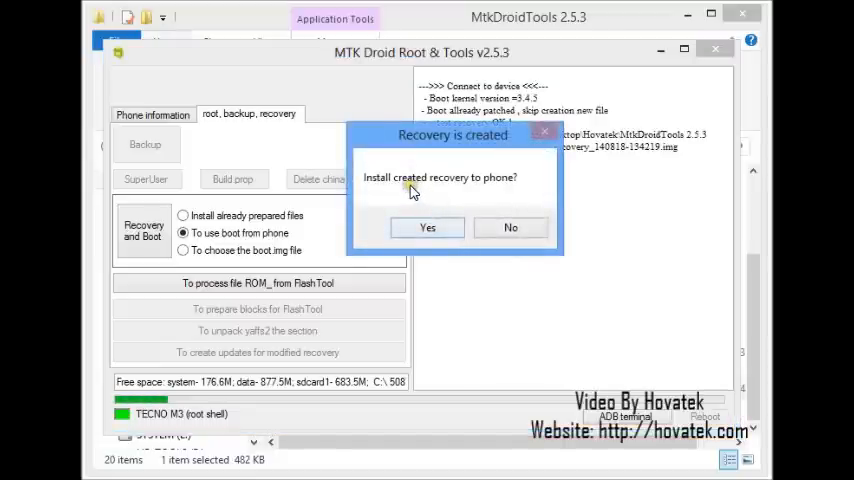
left_click(427, 227)
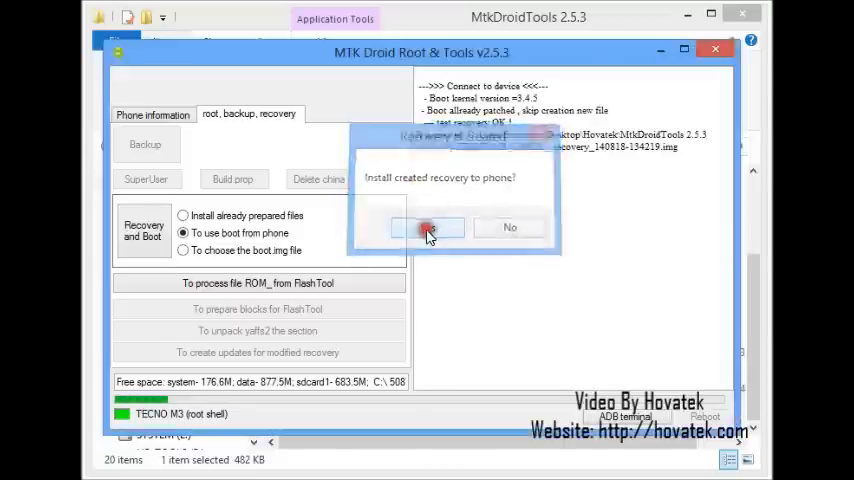
left_click(427, 227)
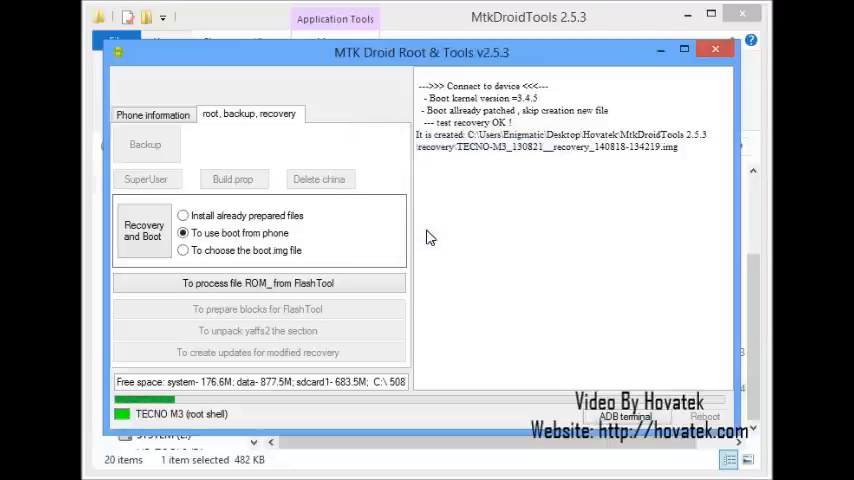